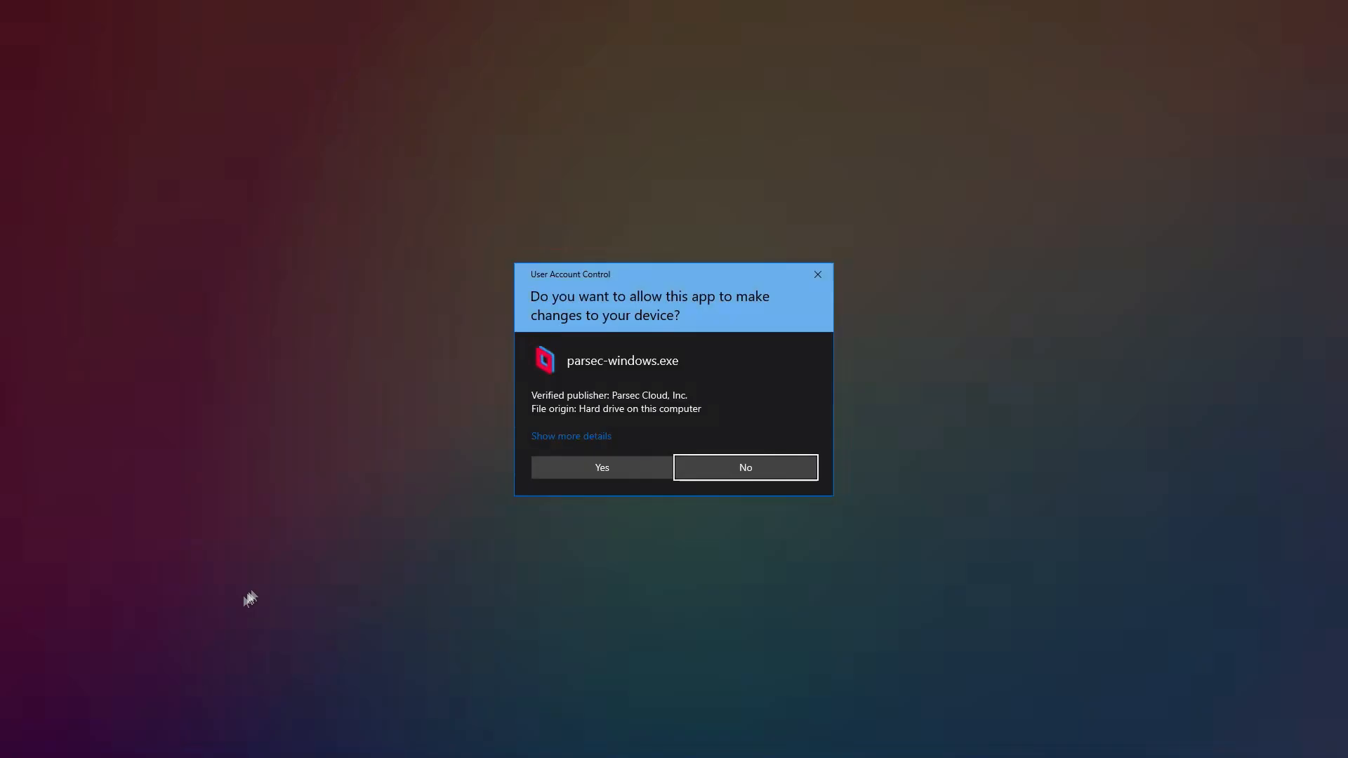
Approve the User Account Control prompt so the Parsec installer can run
click(601, 466)
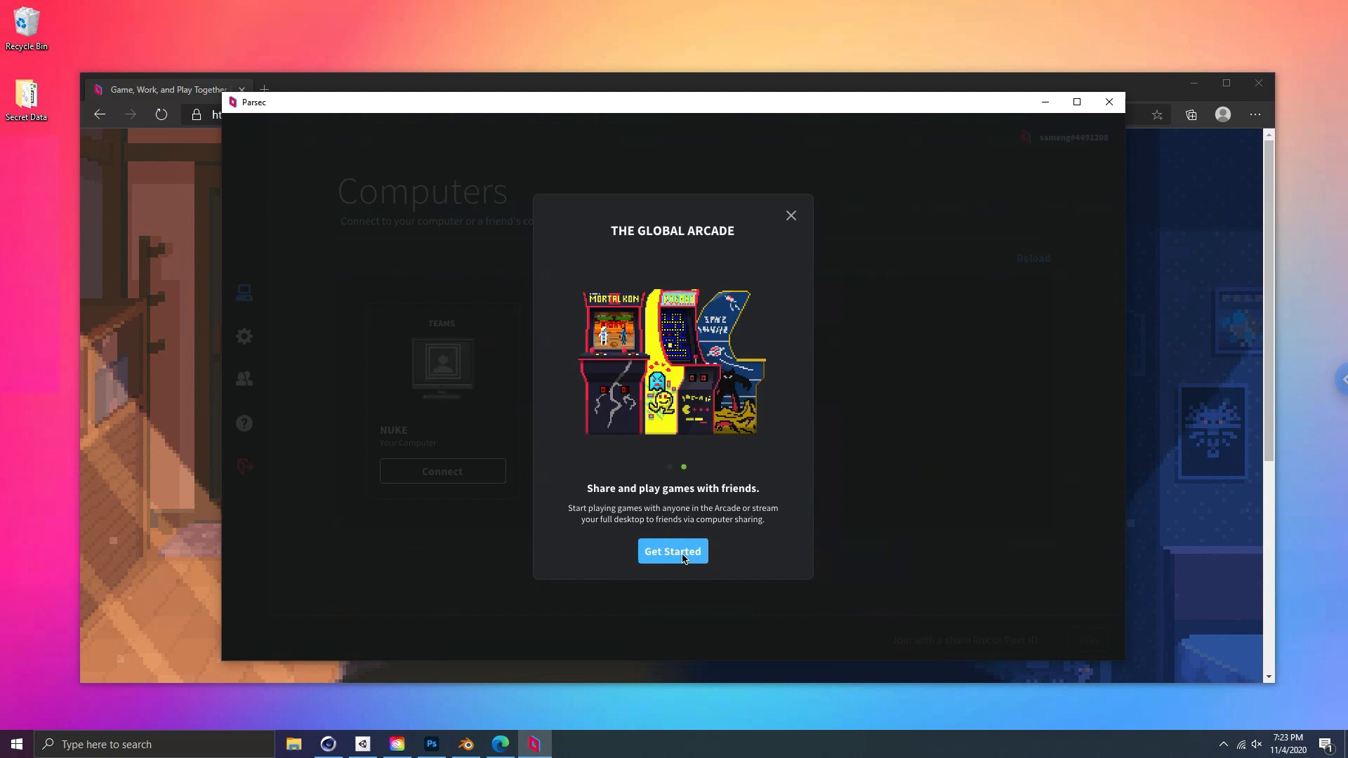
Dismiss the welcome intro and set the Parsec host name to ARTMACHINE in Host settings
click(672, 550)
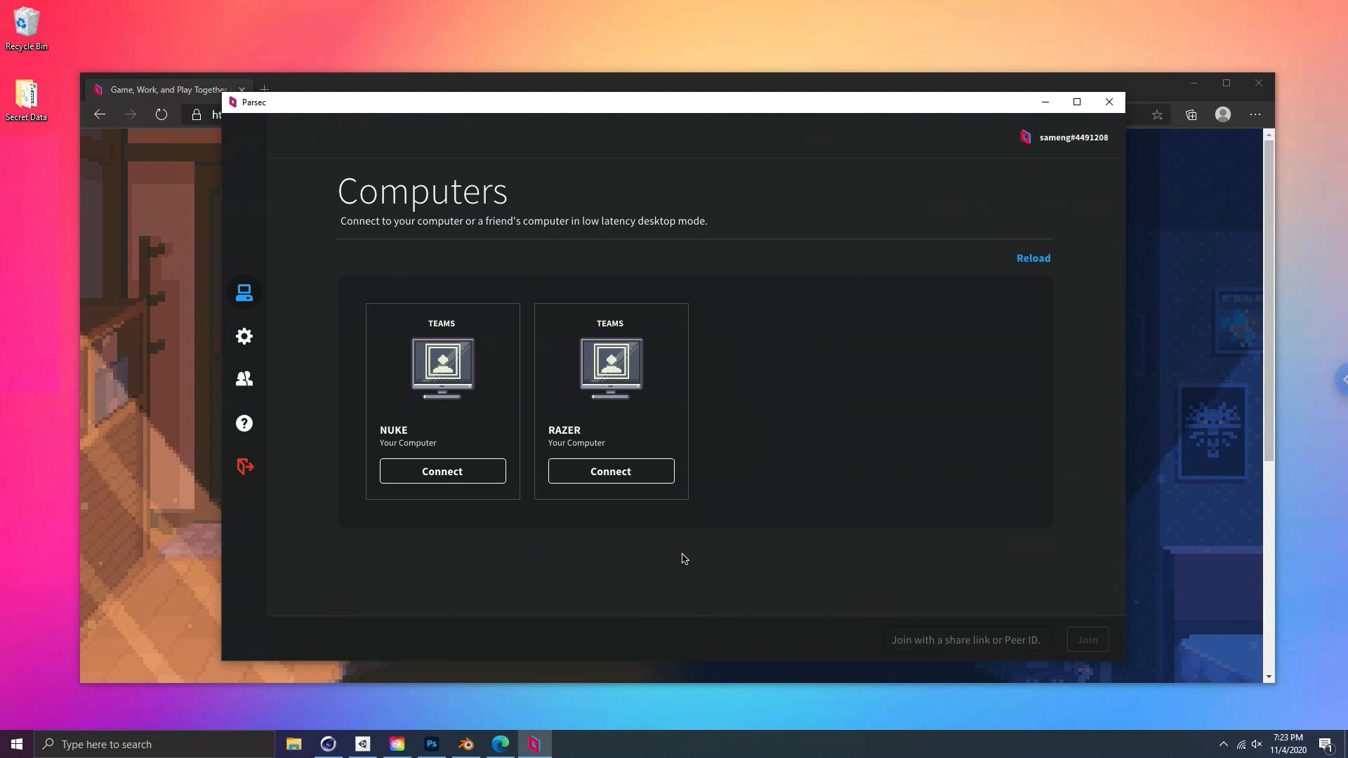
click(244, 336)
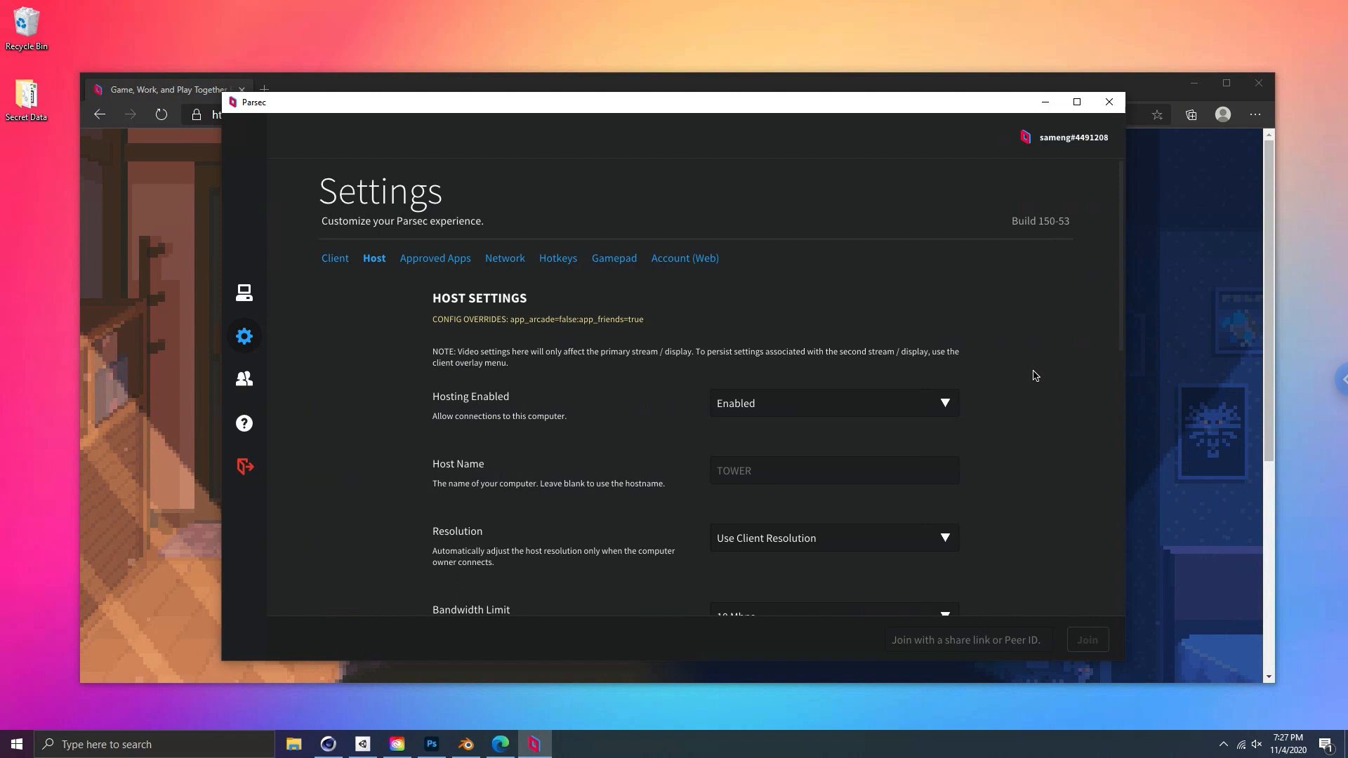
text(ARTMACHINE)
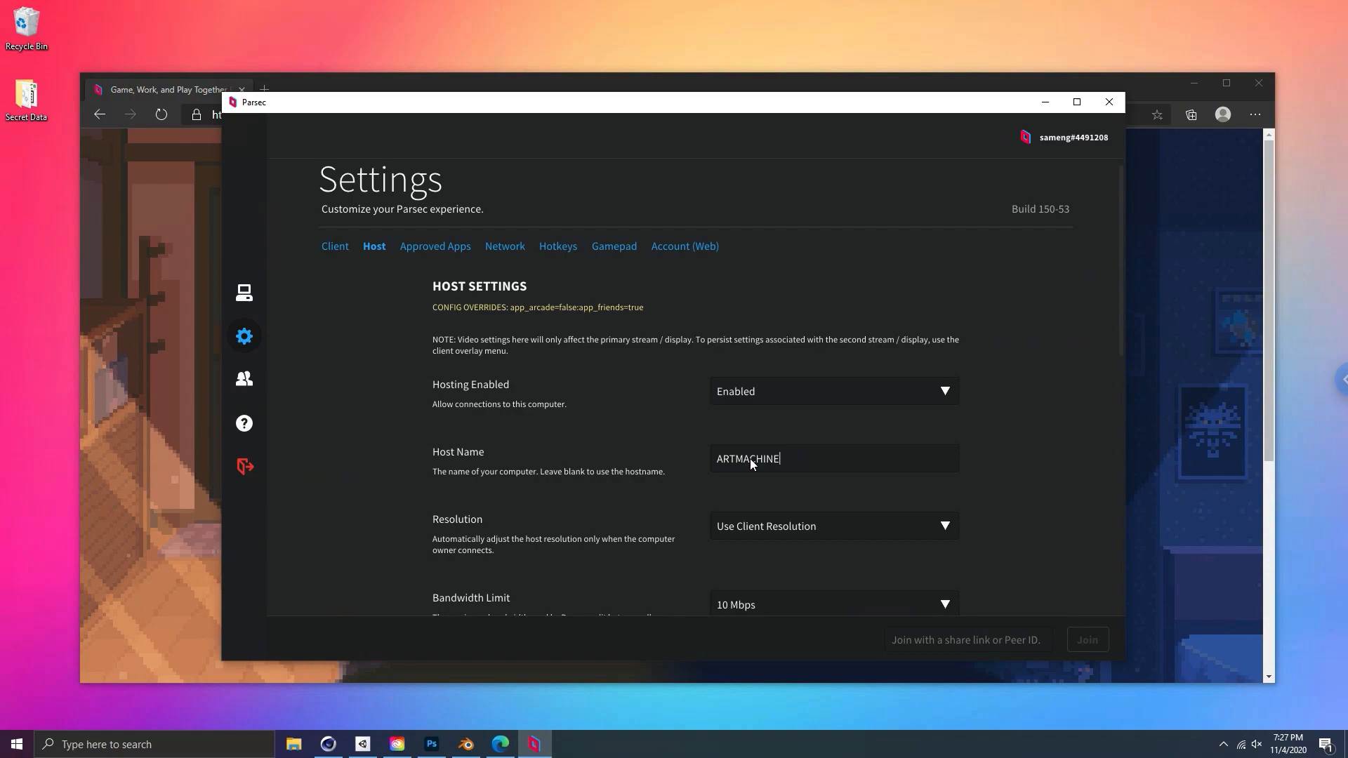
click(464, 743)
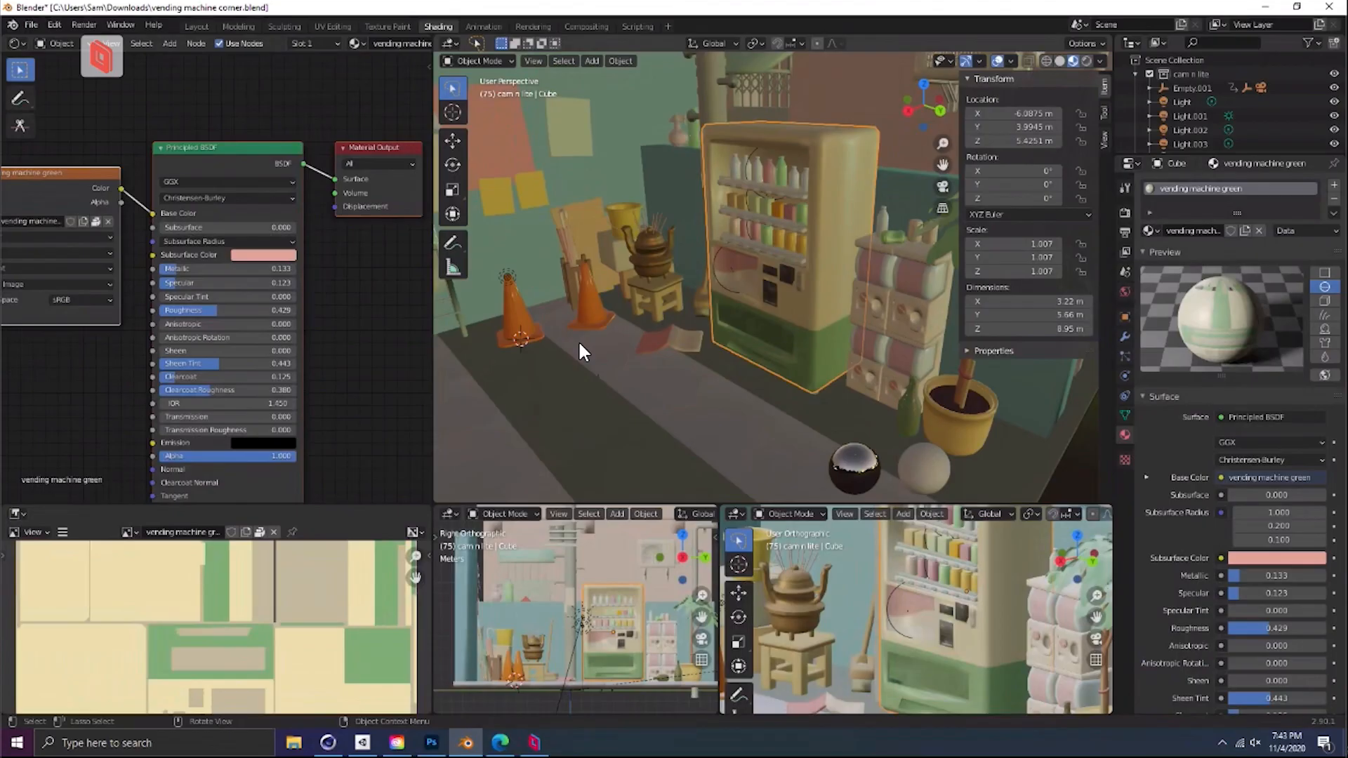
Orbit the 3D viewport to look around the vending machine corner scene
drag(580, 353, 615, 331)
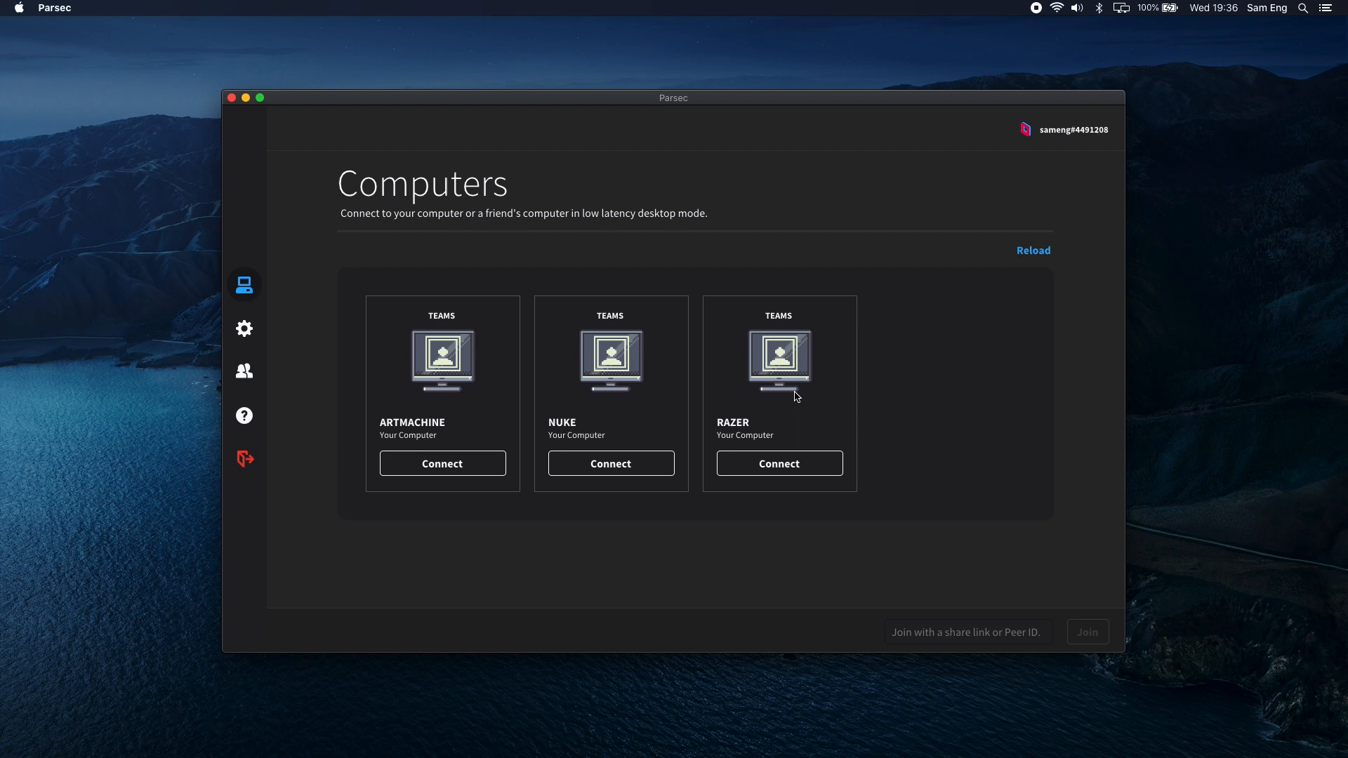
Connect from the Mac to the ARTMACHINE workstation on Parsec's Computers page
click(778, 463)
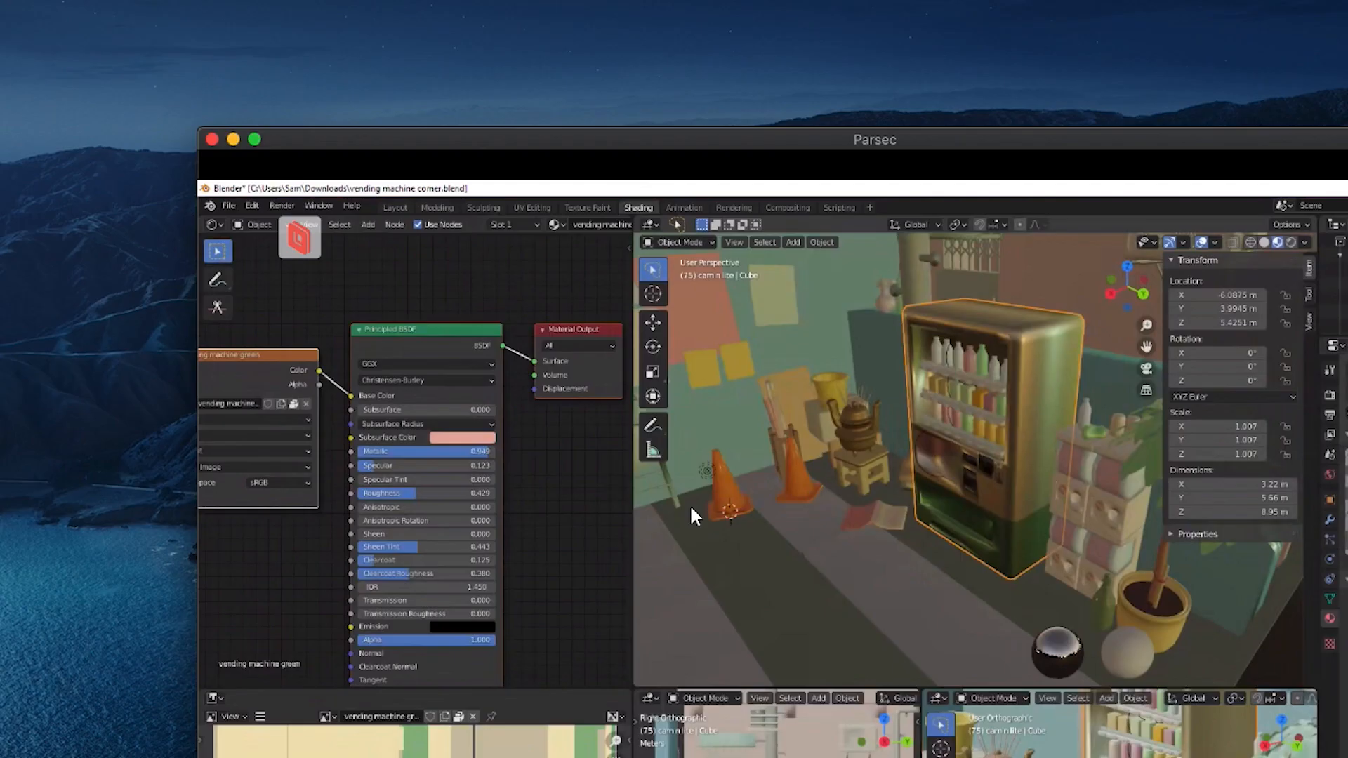
Select an object in the streamed Blender viewport of the vending machine scene
click(298, 238)
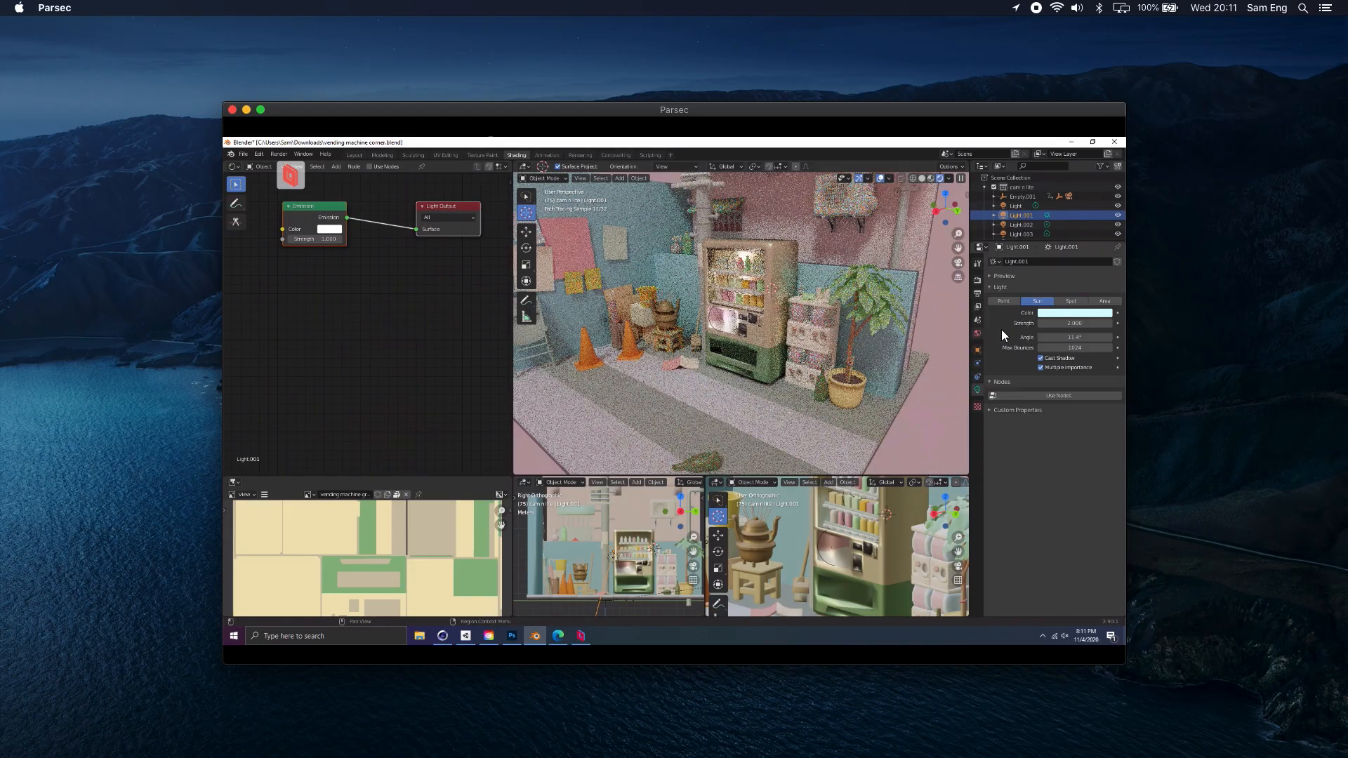
Adjust a Light.001 setting in the Light properties while previewing rendered shading
click(1074, 312)
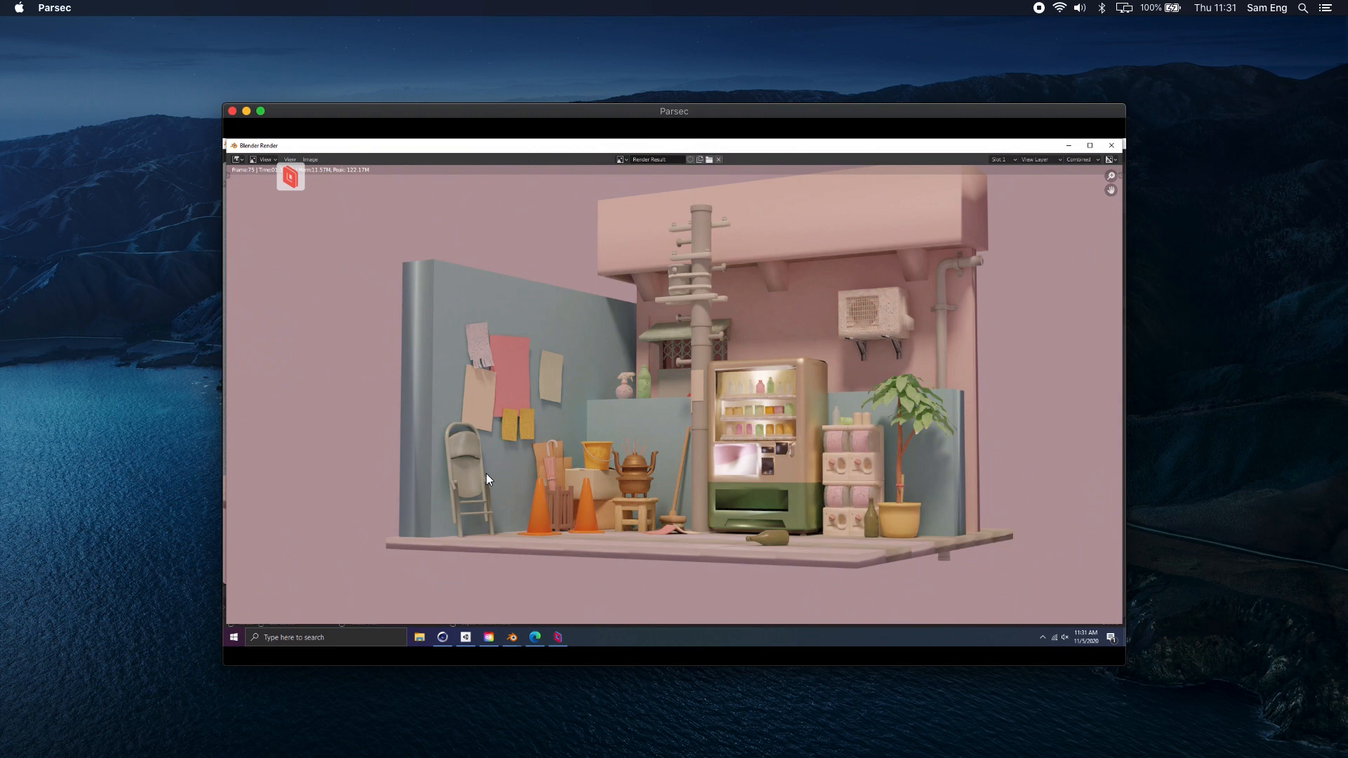
View the finished render of the vending machine corner in the Blender Render window
click(290, 177)
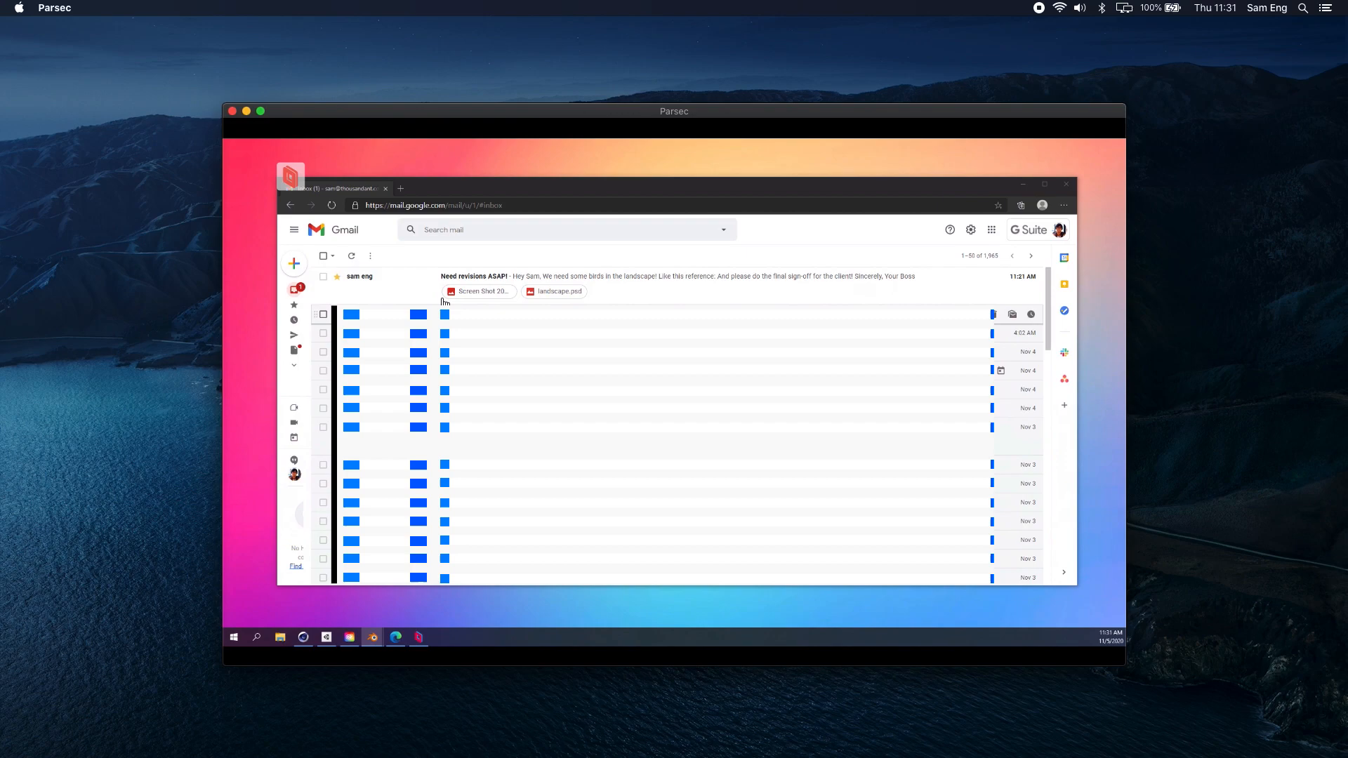
Download landscape.psd from the Need revisions ASAP! email and open it in Photoshop
click(473, 277)
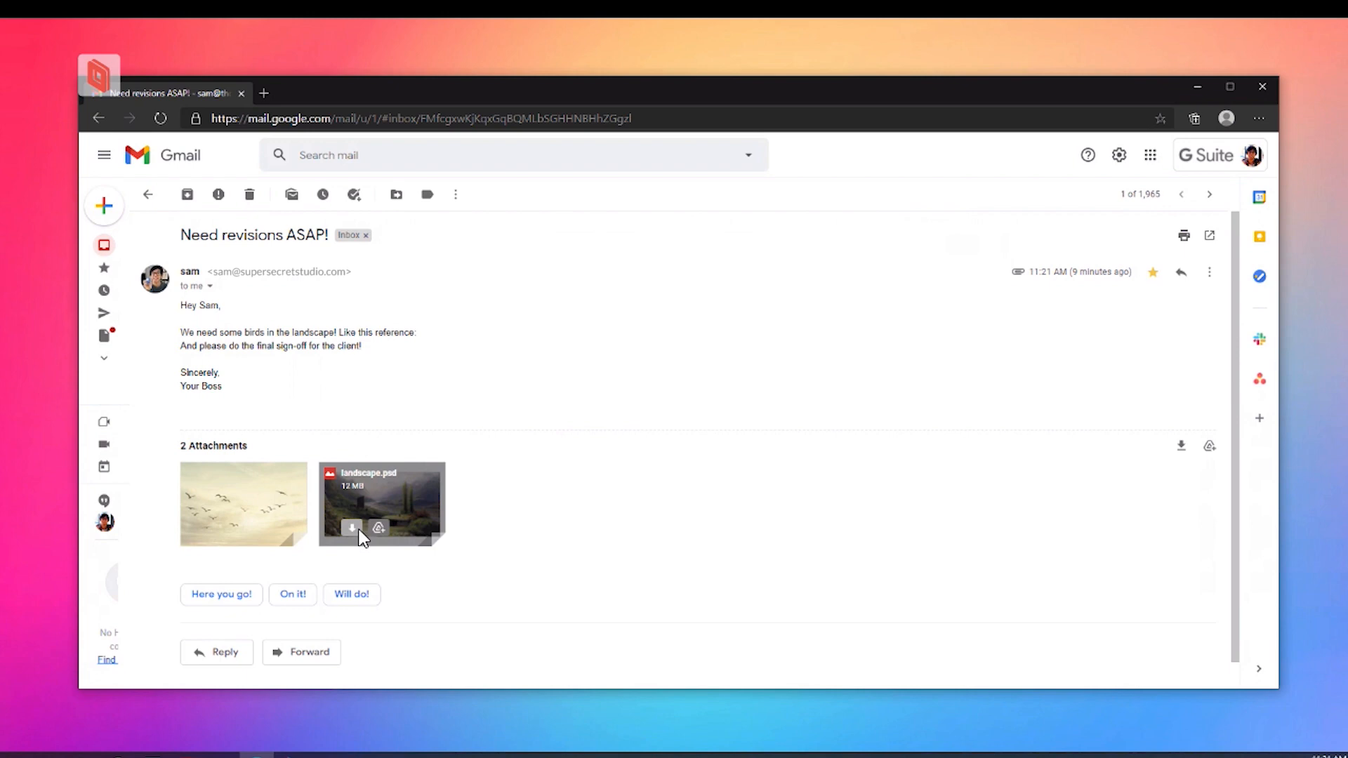
click(351, 528)
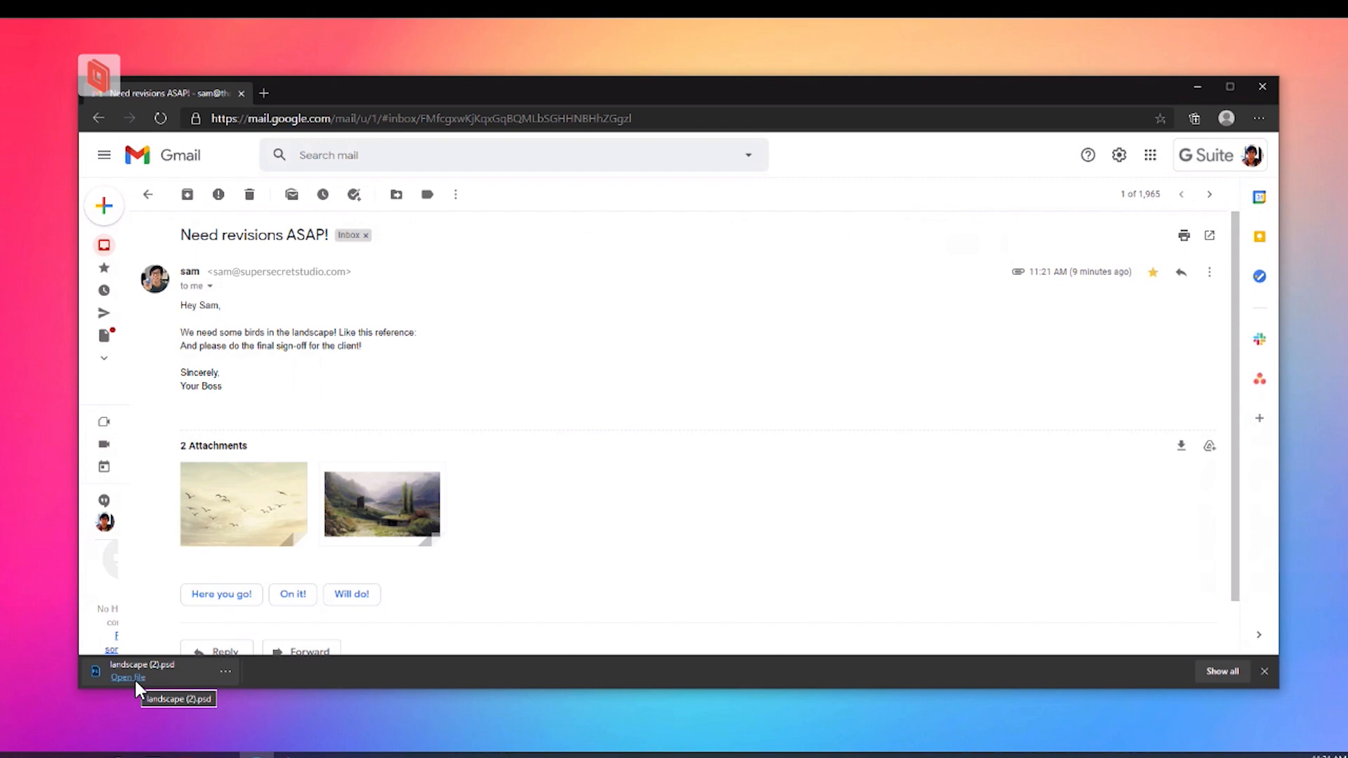
click(128, 679)
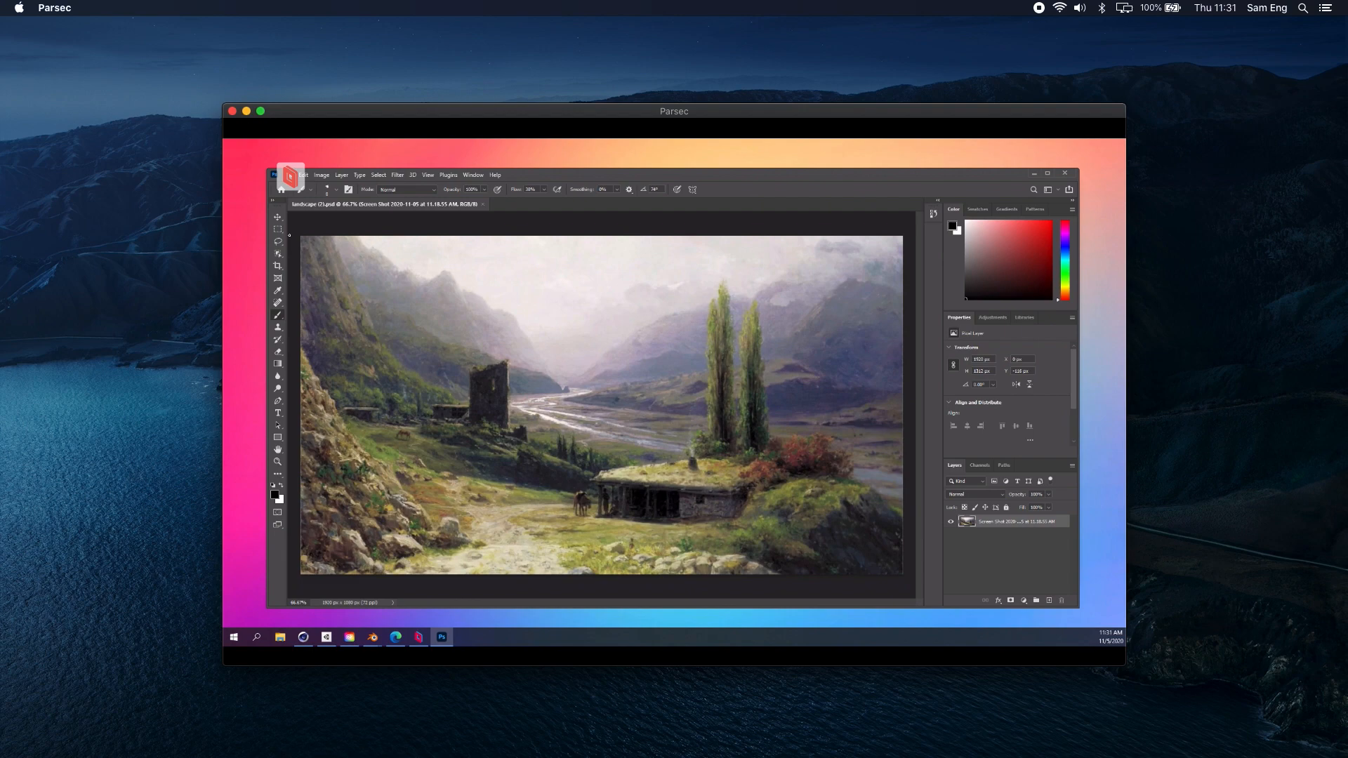